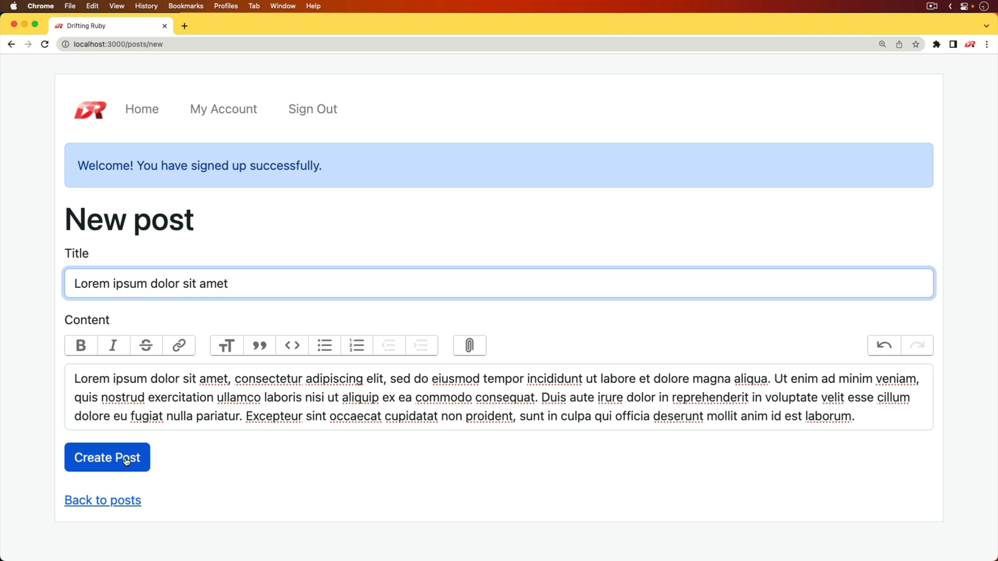
# Step: Publish the Lorem ipsum post and add the comment 'What is Drifting Ruby?' to it
pyautogui.click(107, 457)
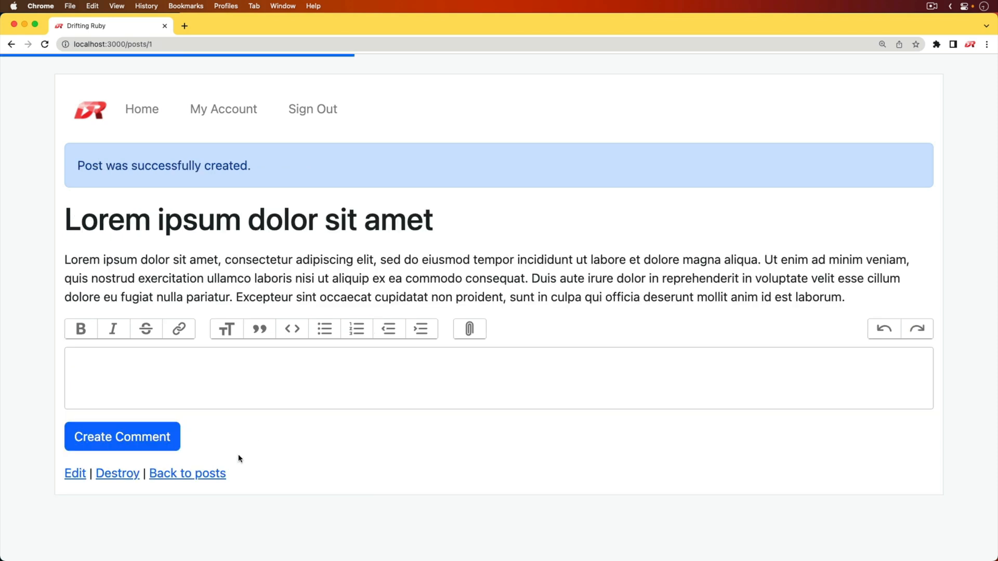
pyautogui.click(157, 378)
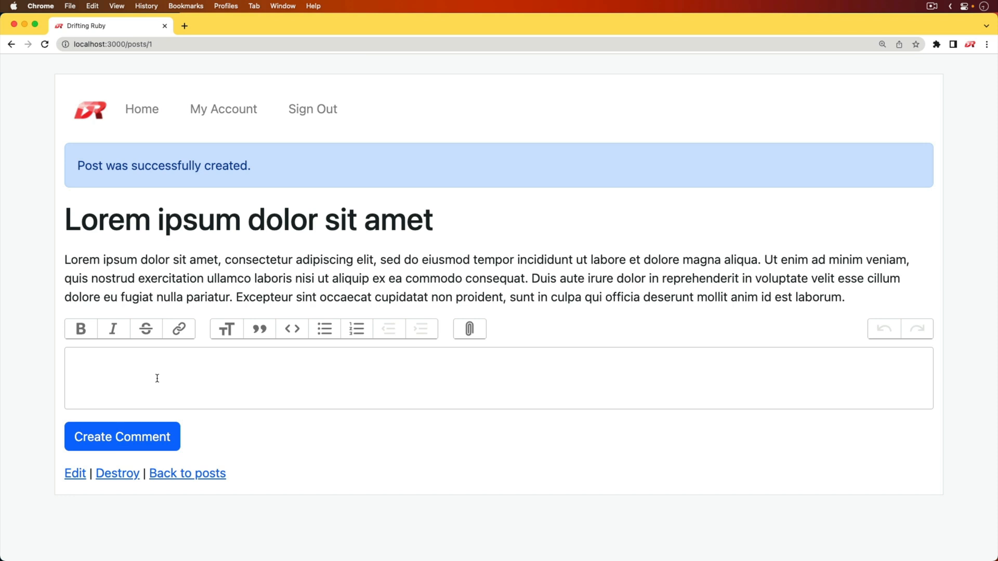
pyautogui.write('What i')
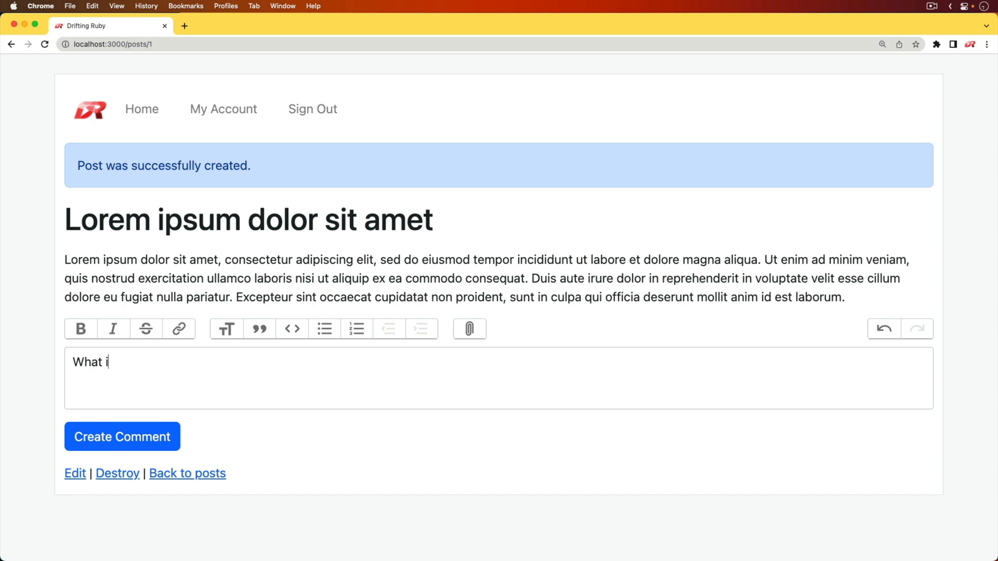
pyautogui.click(121, 436)
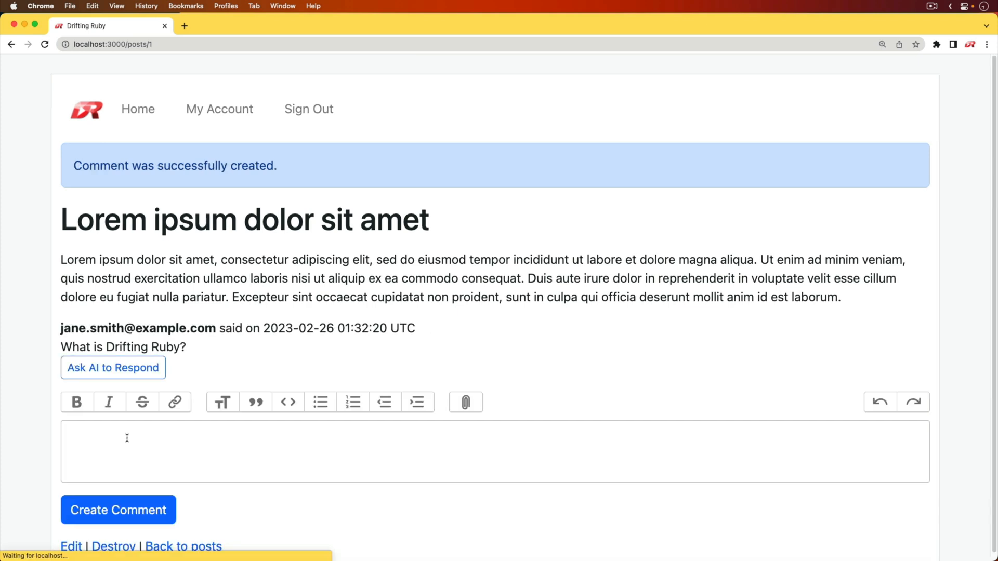
pyautogui.click(113, 368)
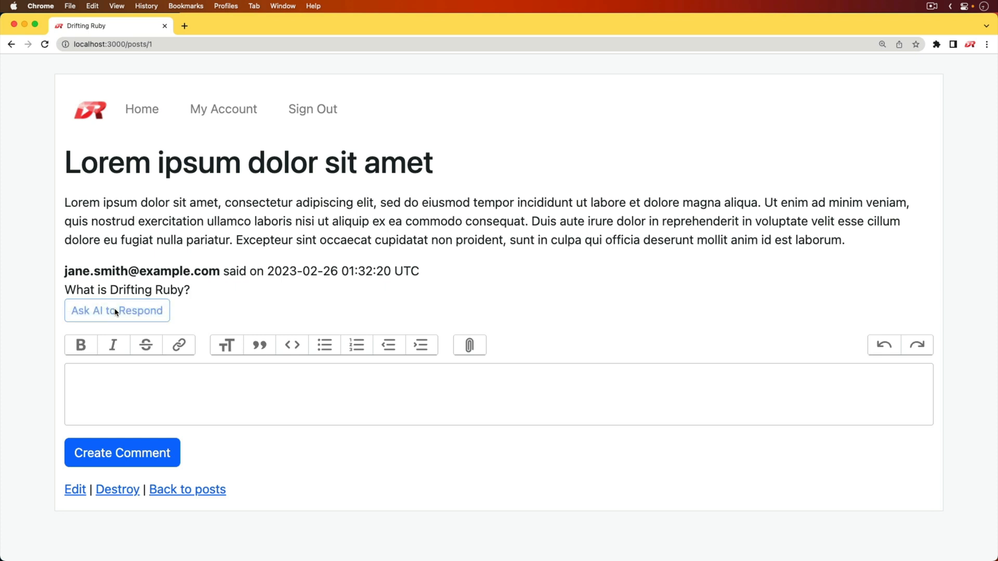
pyautogui.click(117, 311)
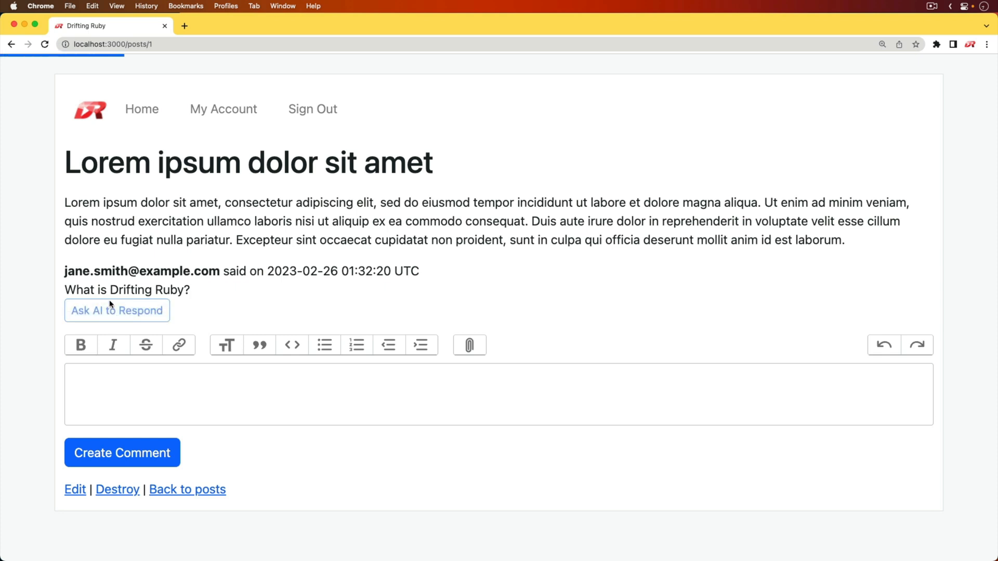
pyautogui.click(122, 452)
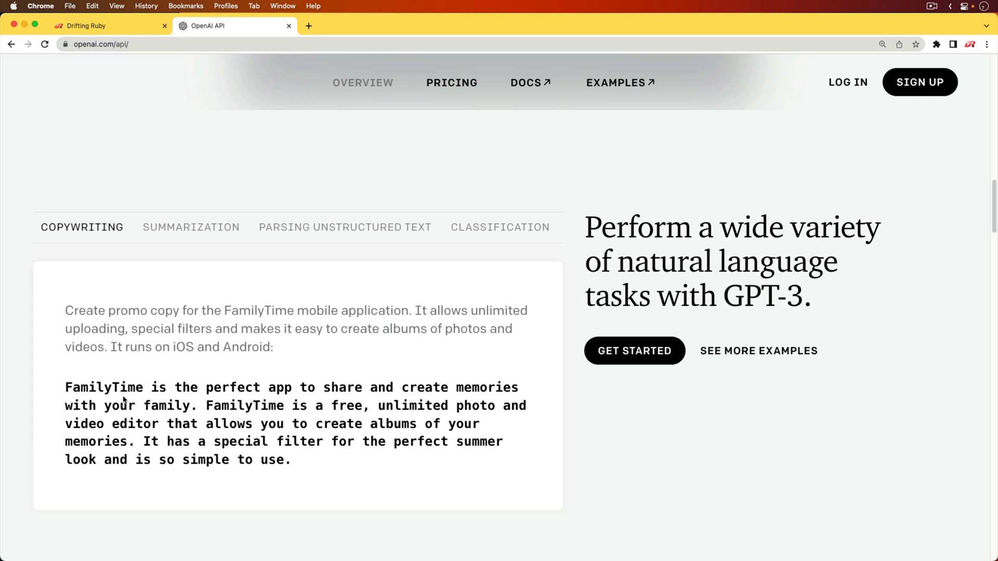
# Step: Scroll through the OpenAI API customer examples and head to the Pricing page
pyautogui.scroll(-3)
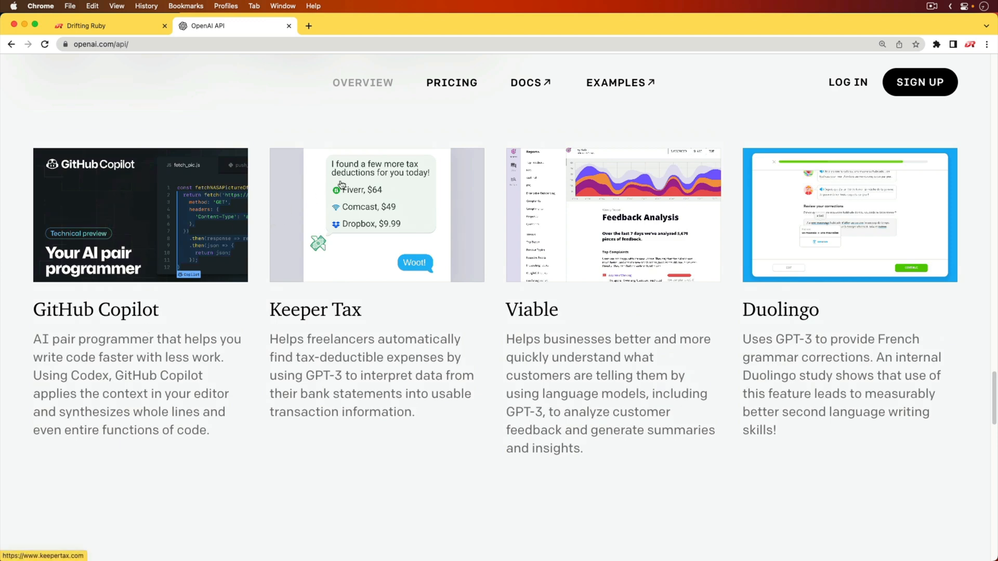
pyautogui.click(451, 82)
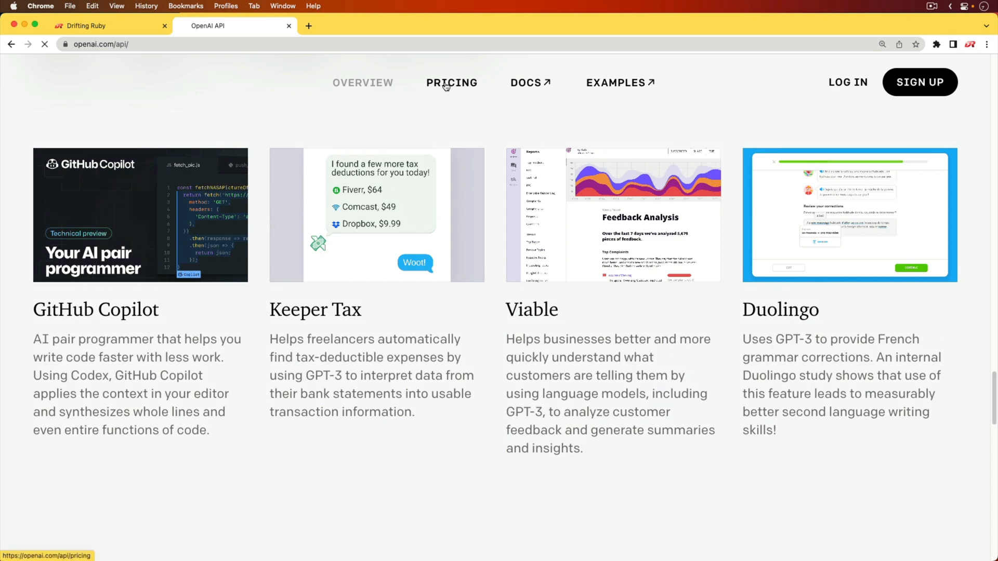
# Step: Scroll the Pricing page down to the Ada, Babbage, Curie and Davinci language model rates
pyautogui.click(452, 82)
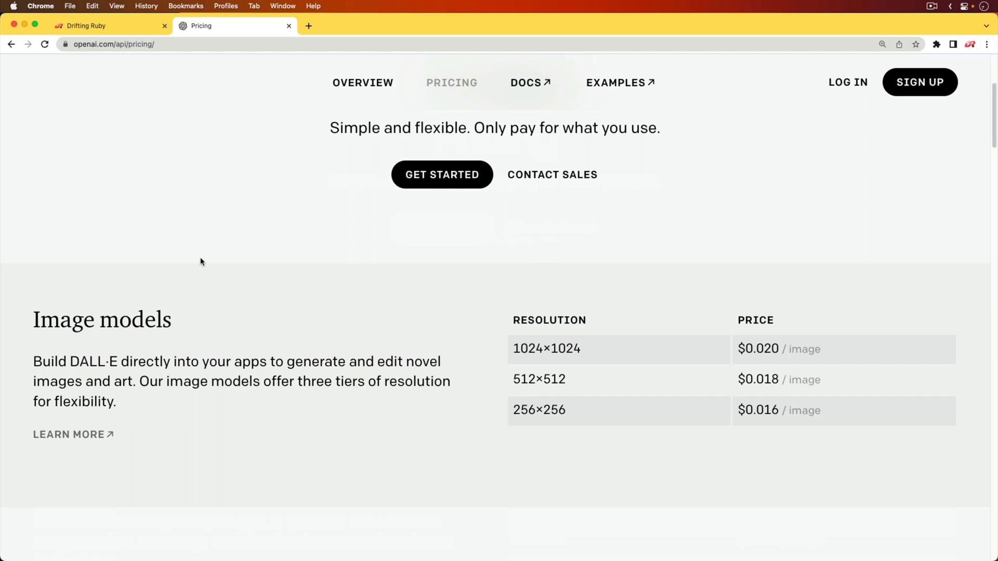
pyautogui.scroll(-3)
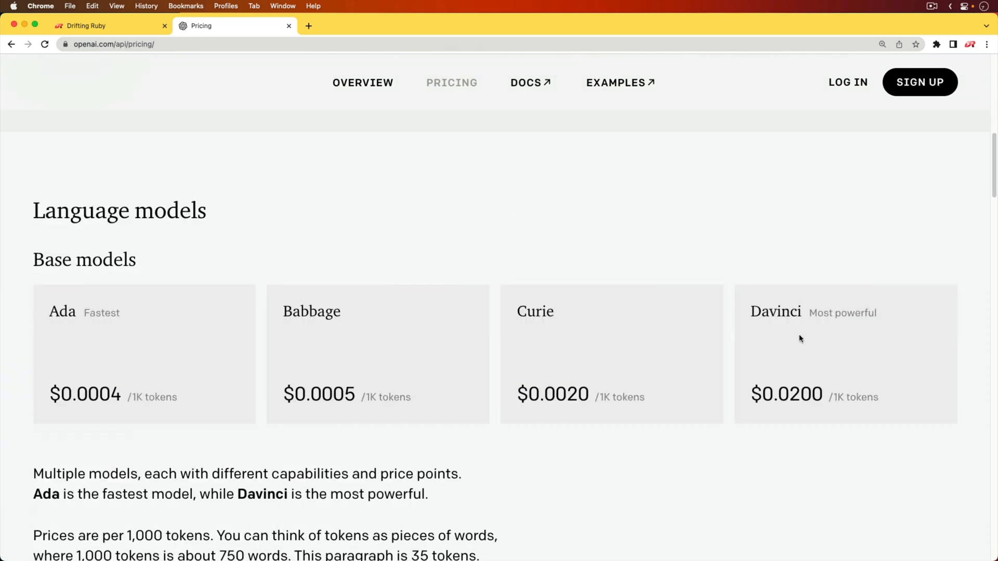
pyautogui.moveTo(691, 289)
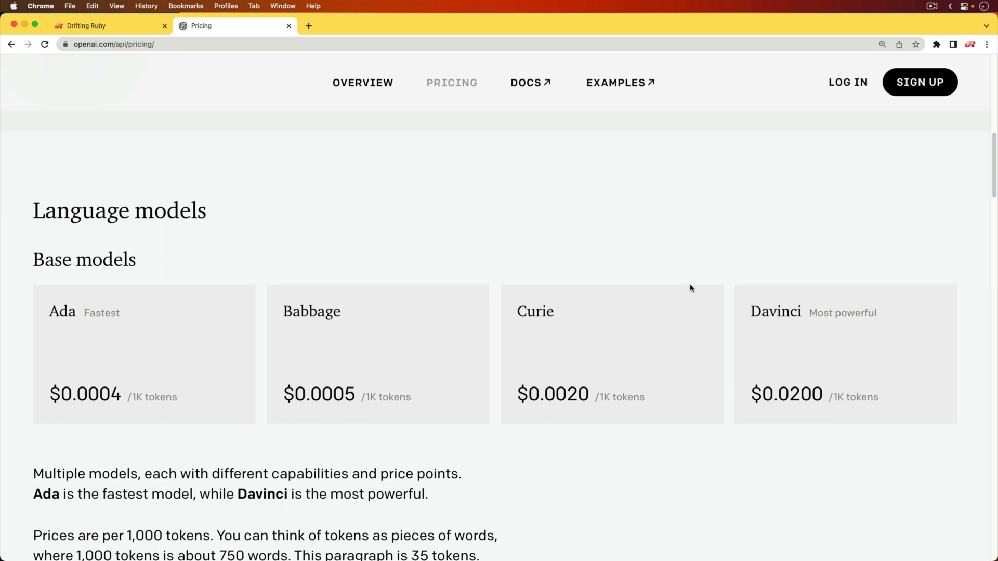
pyautogui.moveTo(685, 291)
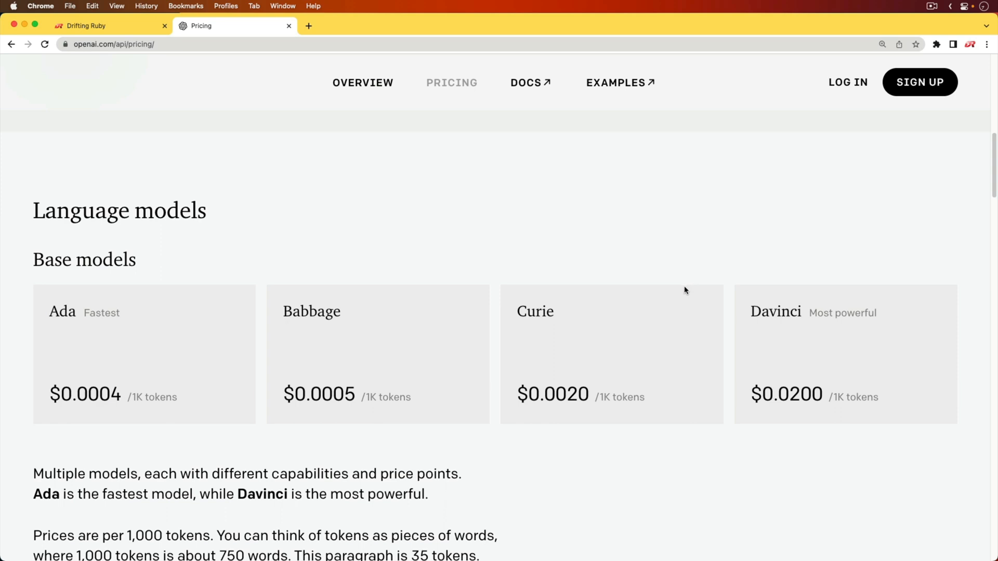
pyautogui.scroll(-3)
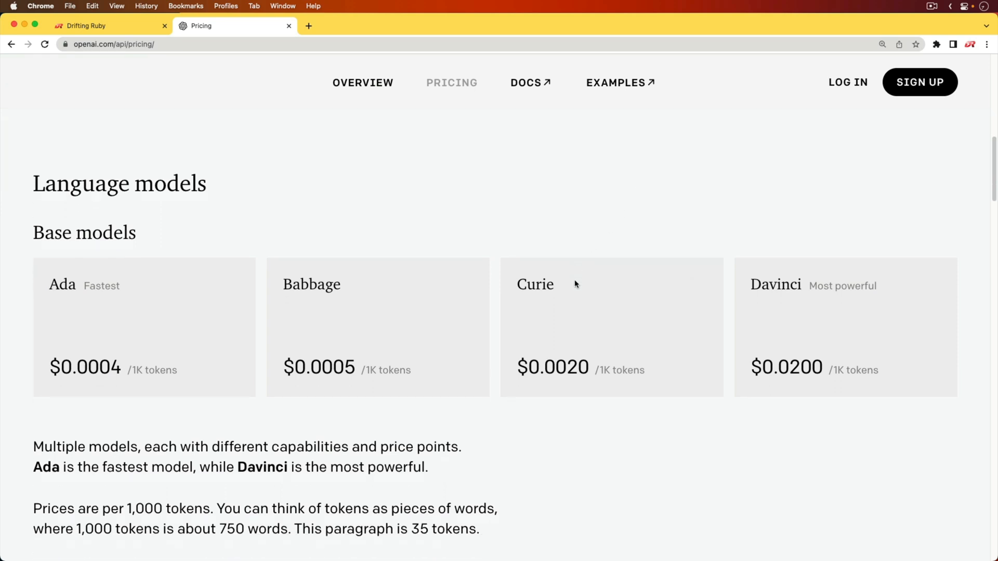
pyautogui.scroll(-3)
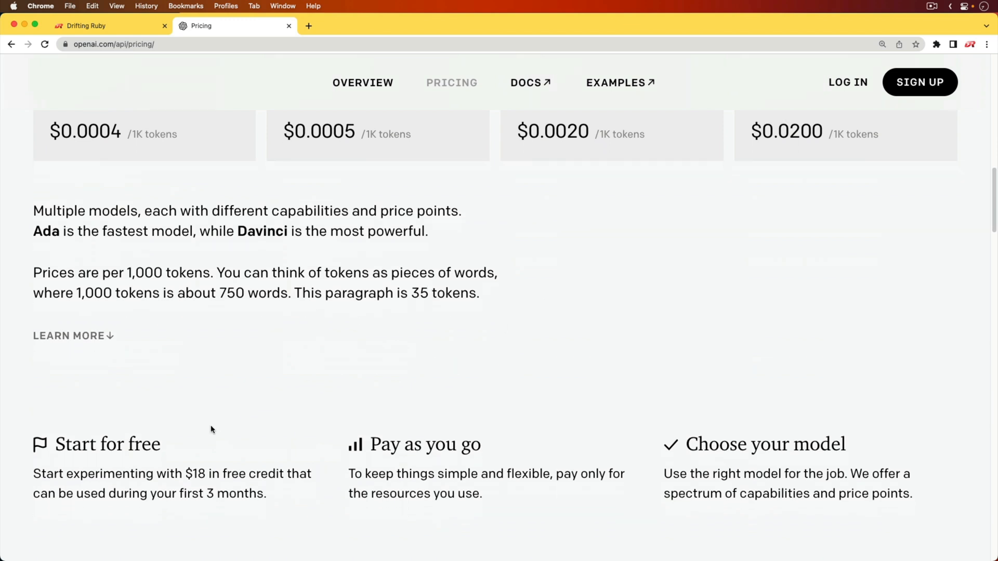
pyautogui.moveTo(222, 485)
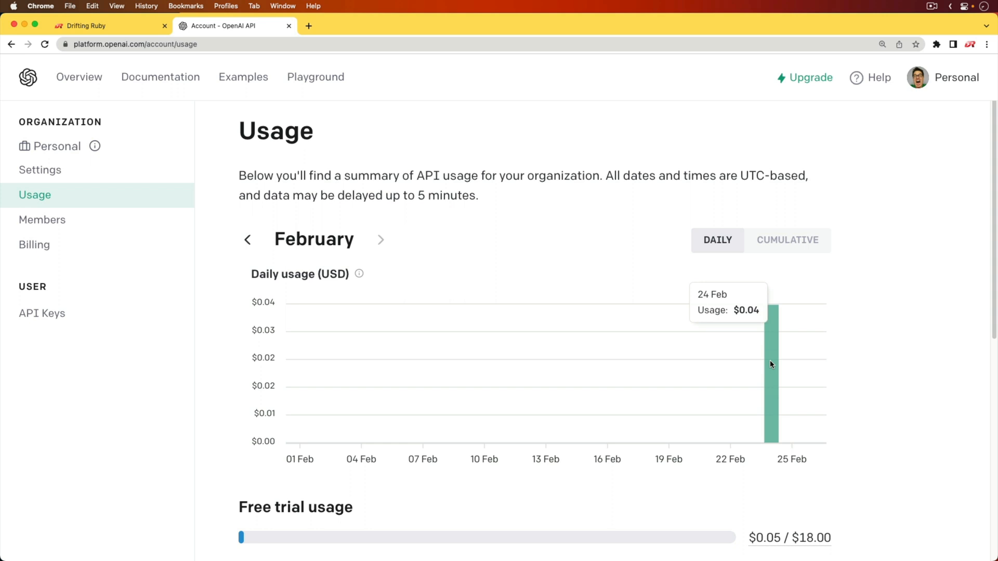
pyautogui.moveTo(799, 354)
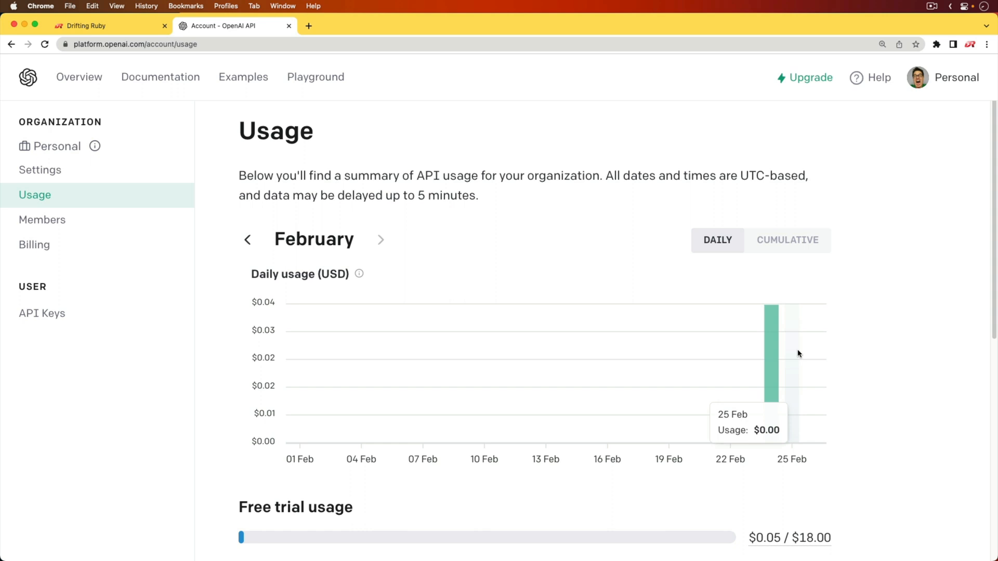
pyautogui.moveTo(873, 317)
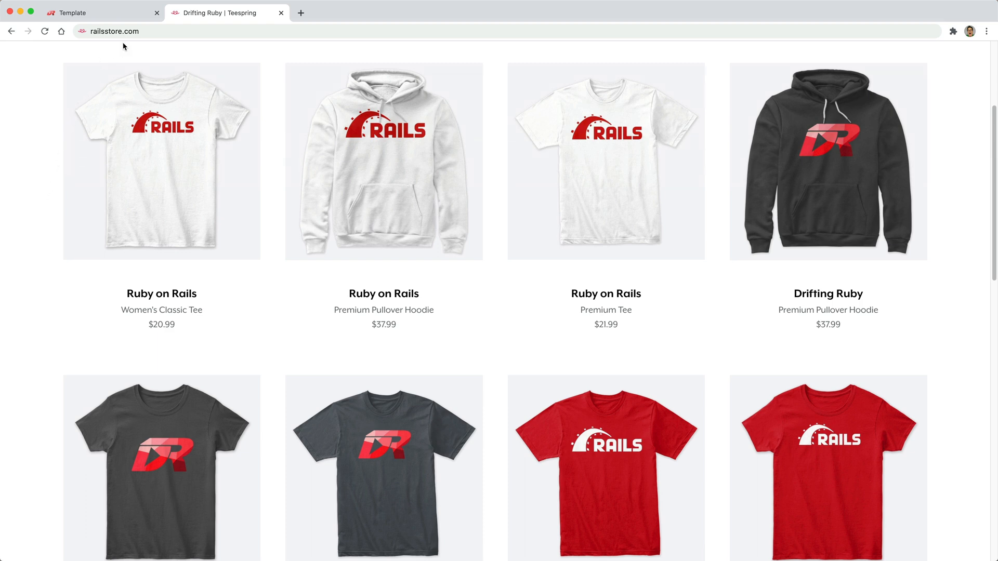
pyautogui.moveTo(133, 46)
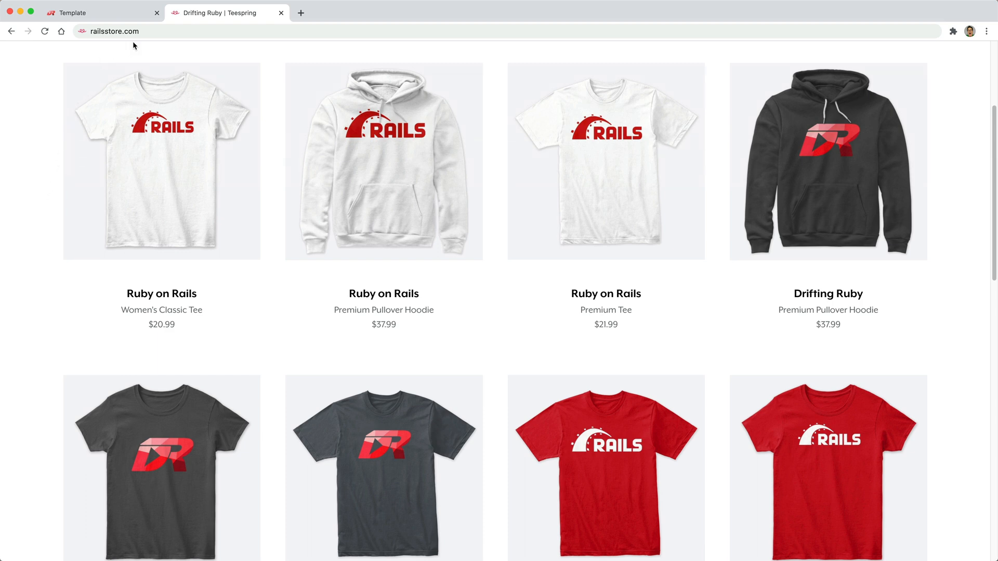